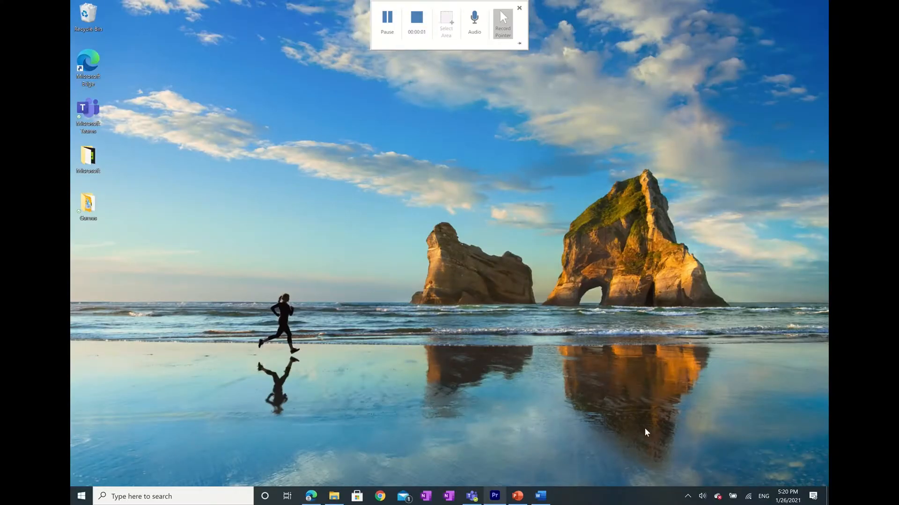
{"action": "mouse_move", "coordinate": [300, 464]}
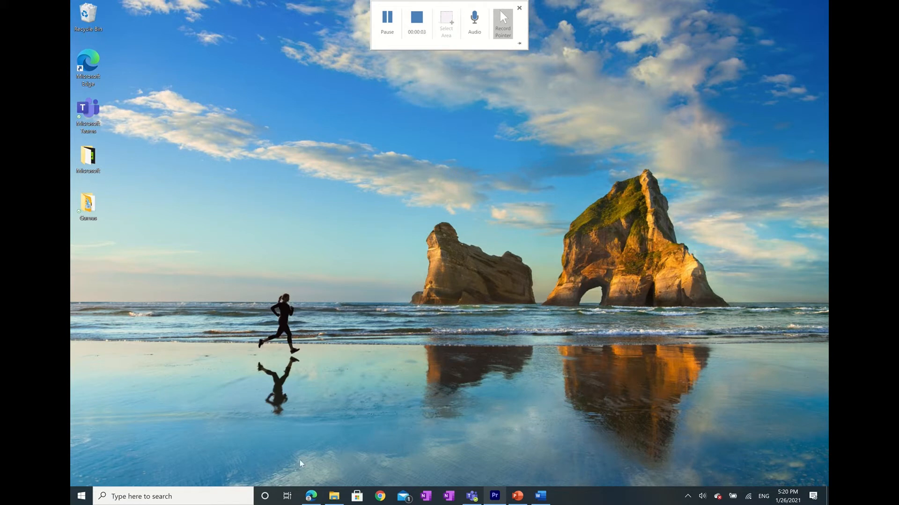
{"action": "mouse_move", "coordinate": [286, 496]}
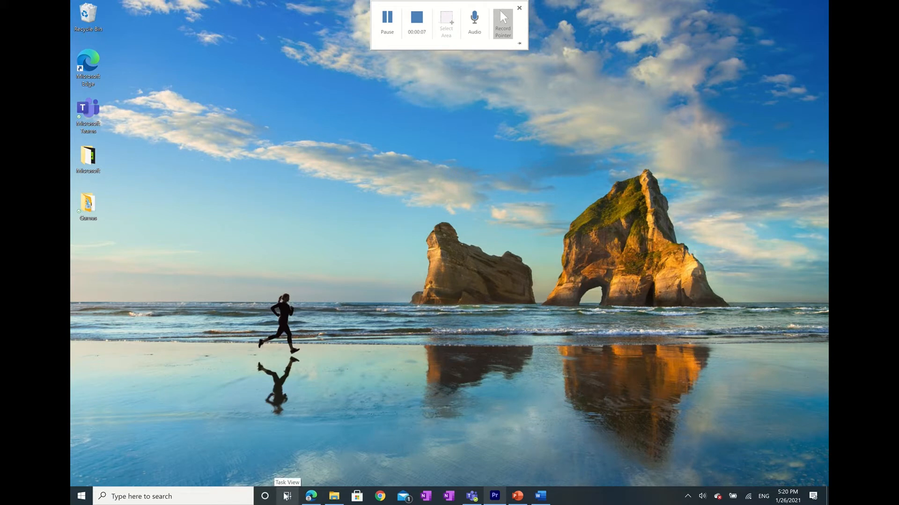
- Open Task View and scroll down through the Earlier Today timeline
{"action": "left_click", "coordinate": [287, 496]}
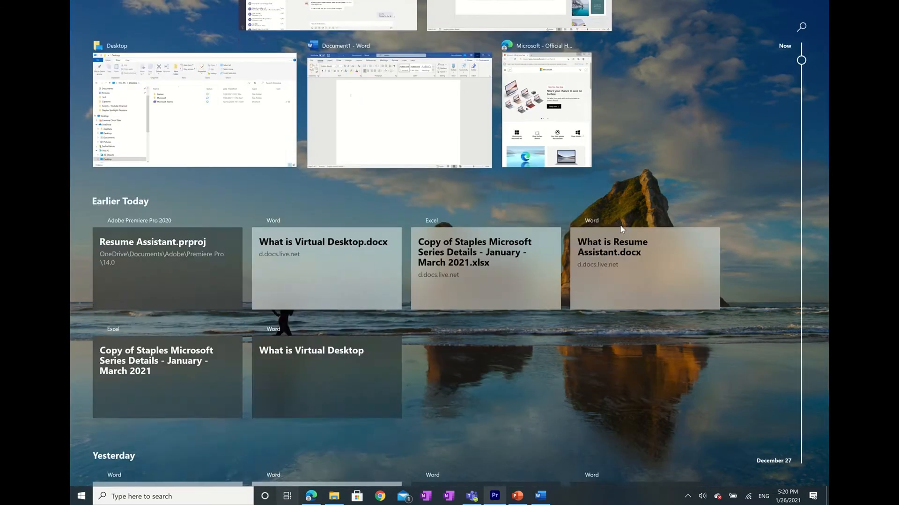
{"action": "scroll", "scroll_direction": "down", "scroll_amount": 3}
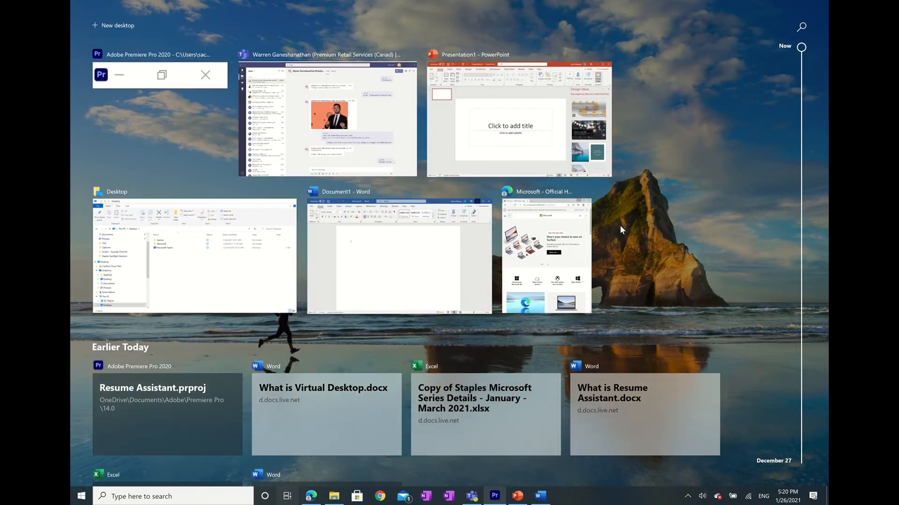
{"action": "mouse_move", "coordinate": [513, 180]}
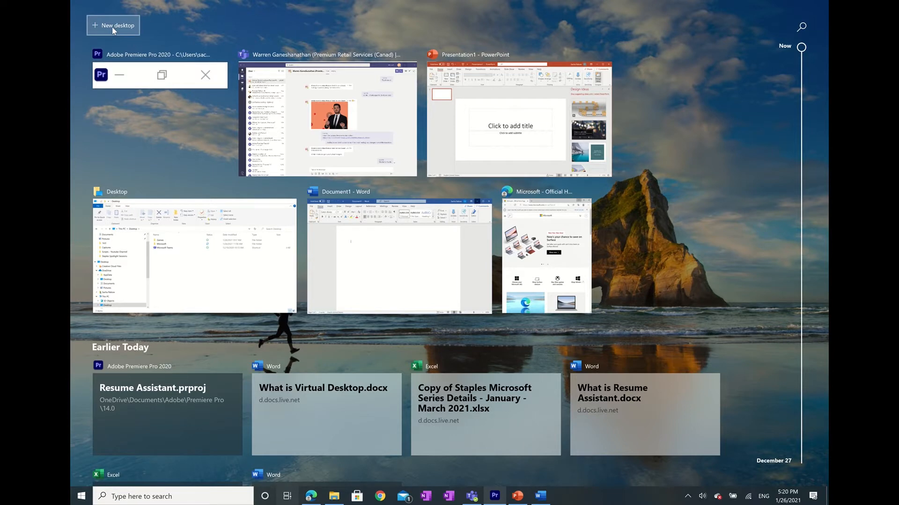
- Add Desktops 2, 3 and 4, then close Desktops 4 and 3
{"action": "left_click", "coordinate": [112, 25]}
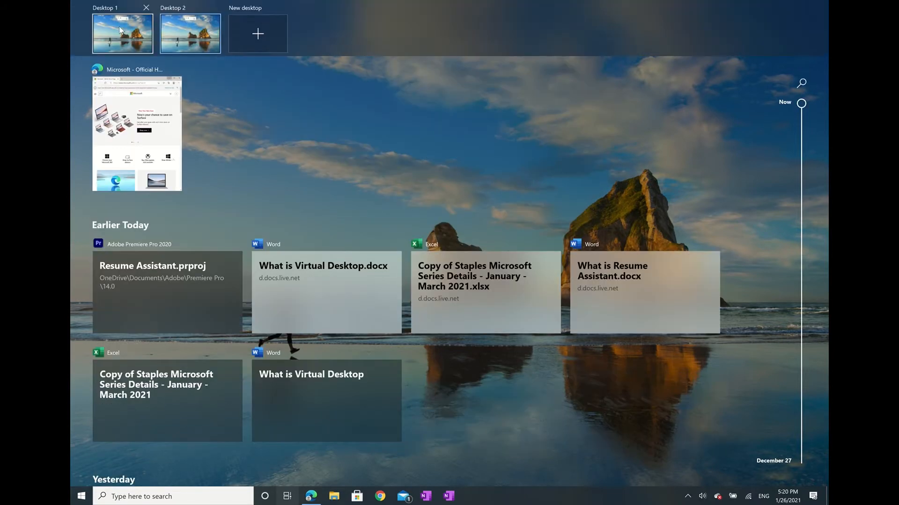
{"action": "mouse_move", "coordinate": [190, 34]}
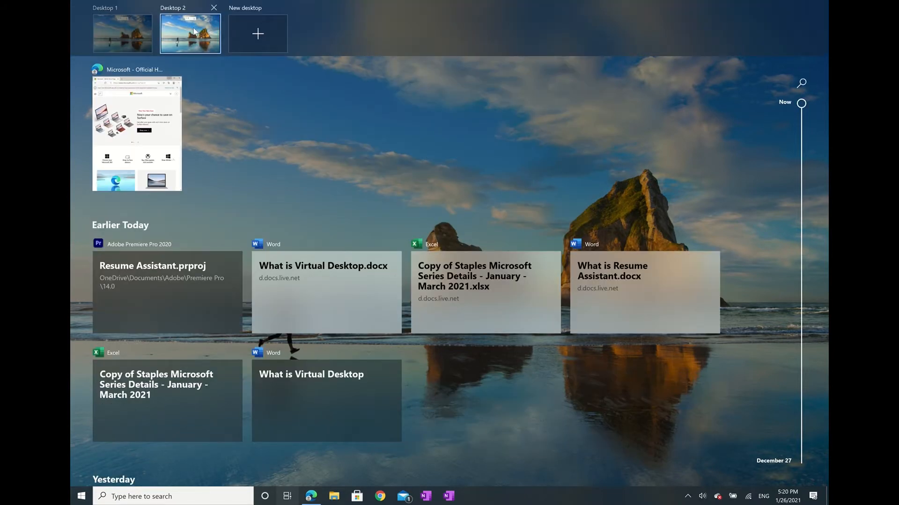
{"action": "left_click", "coordinate": [123, 33]}
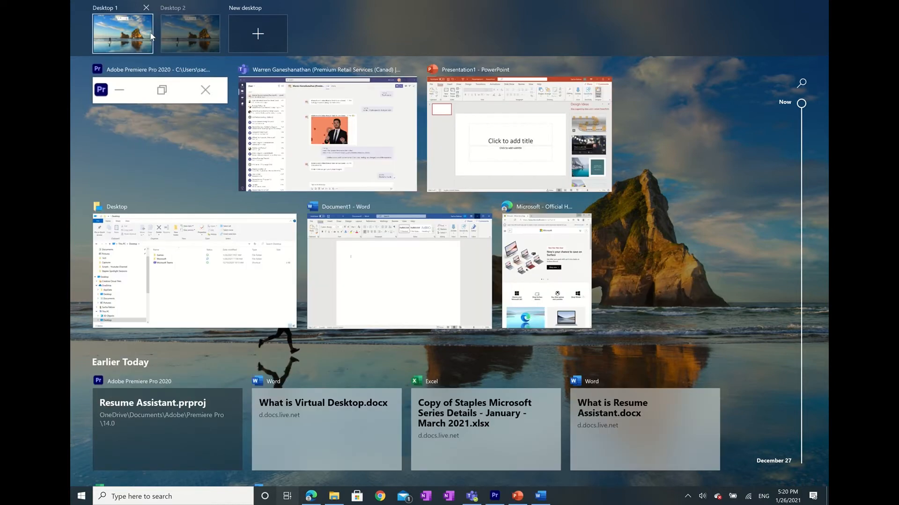
{"action": "left_click", "coordinate": [258, 33]}
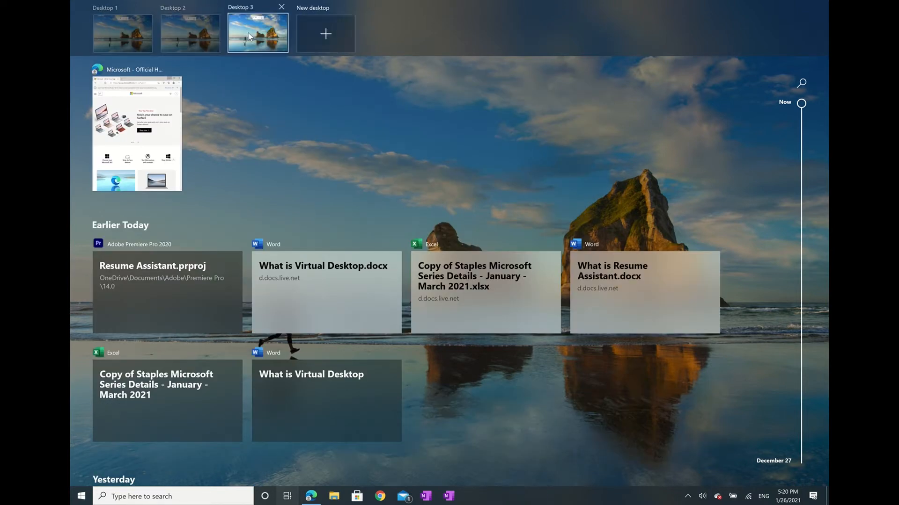
{"action": "left_click", "coordinate": [324, 33]}
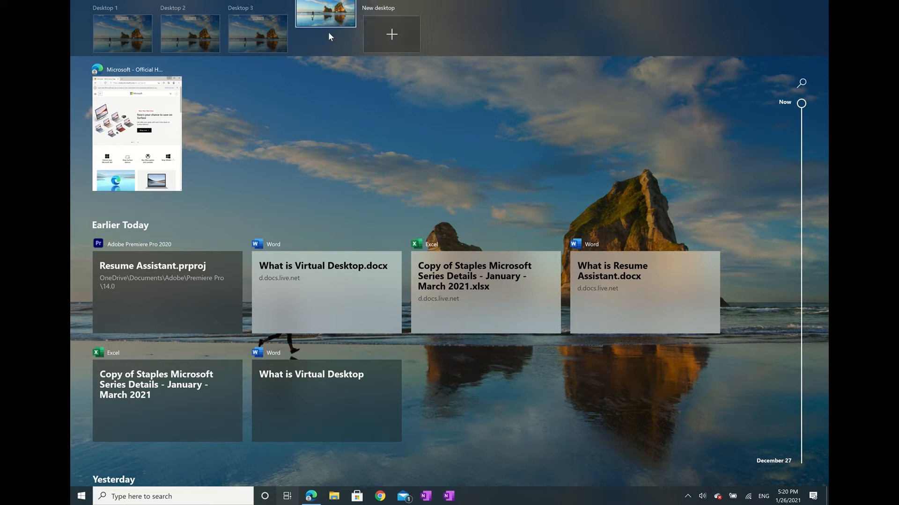
{"action": "left_click", "coordinate": [392, 34]}
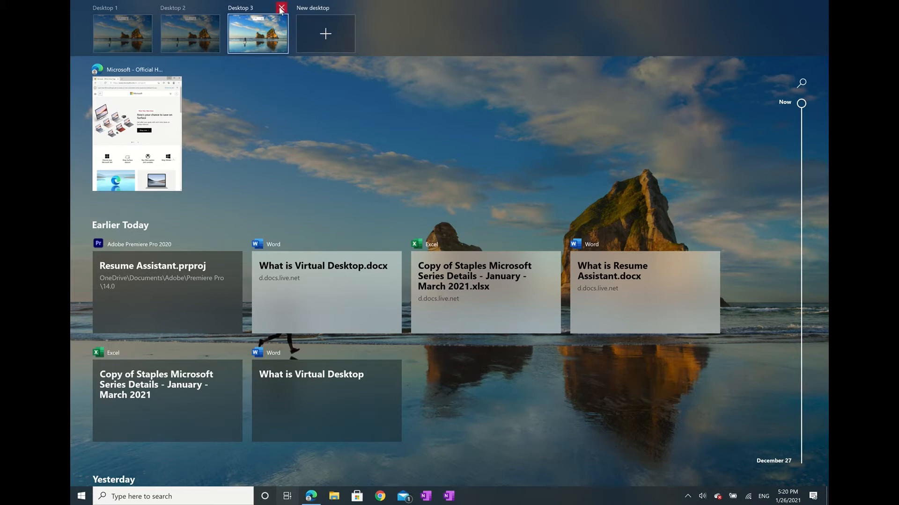
{"action": "left_click", "coordinate": [281, 8]}
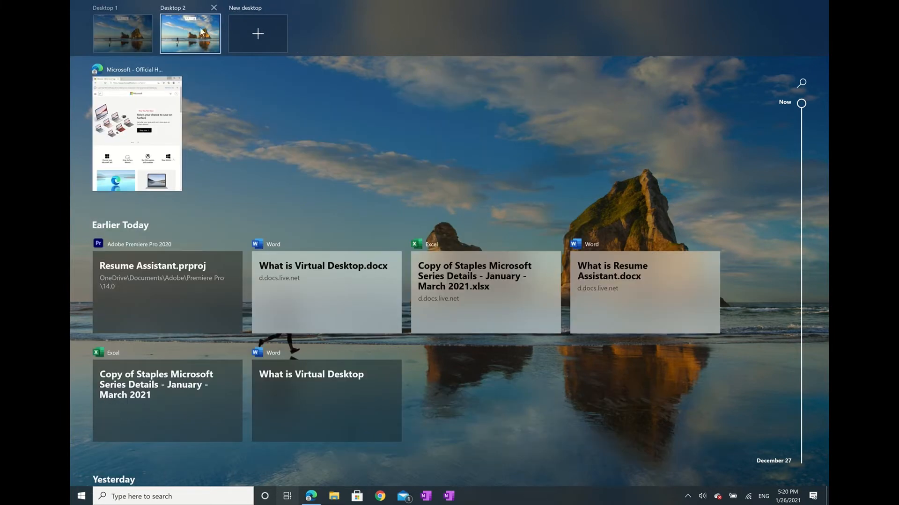
{"action": "mouse_move", "coordinate": [201, 28]}
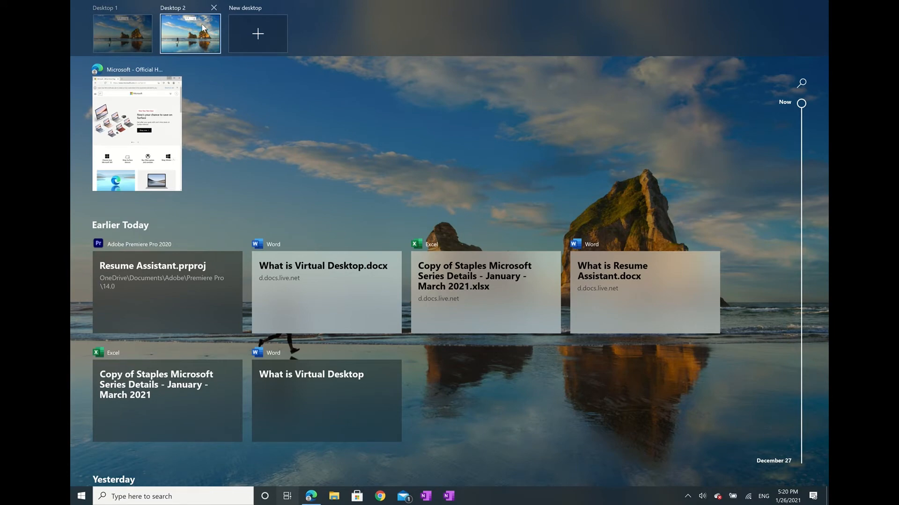
- Rename Desktop 1 to 'Work' from its thumbnail's context menu
{"action": "left_click", "coordinate": [123, 33]}
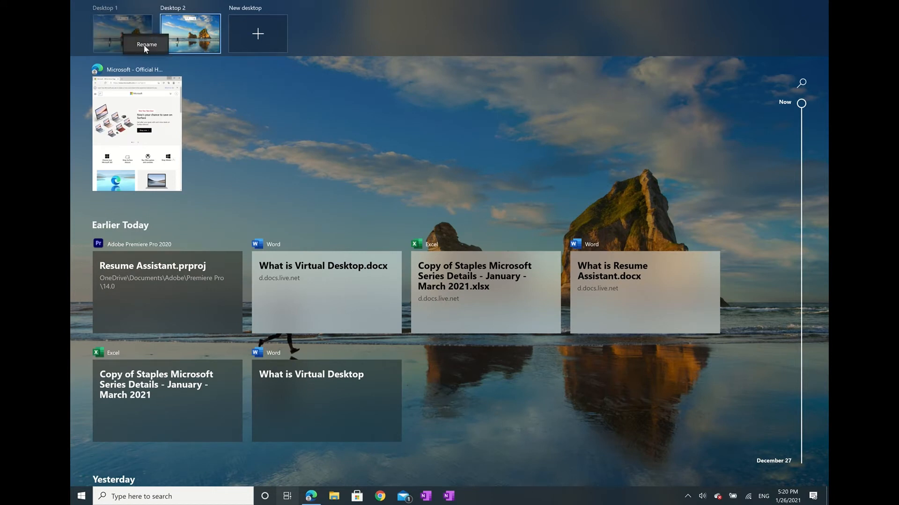
{"action": "left_click", "coordinate": [146, 44]}
{"action": "type", "text": "Work"}
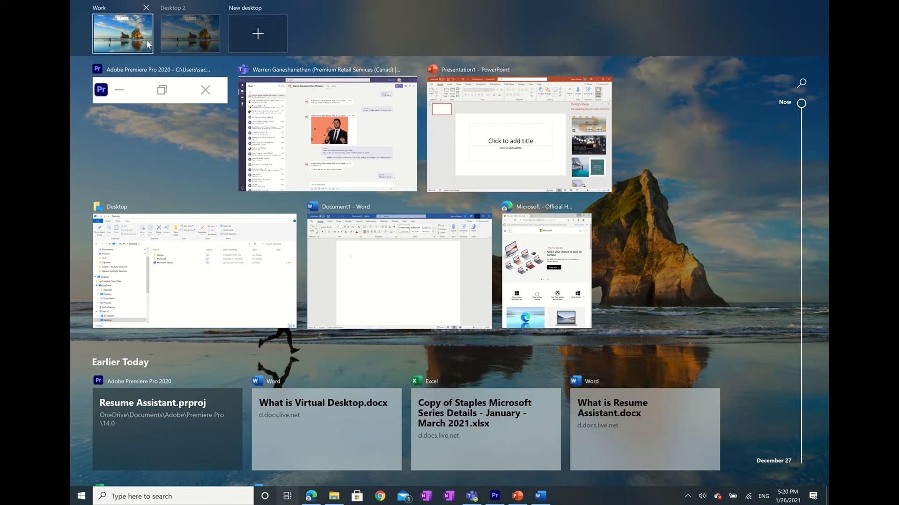
{"action": "mouse_move", "coordinate": [127, 33]}
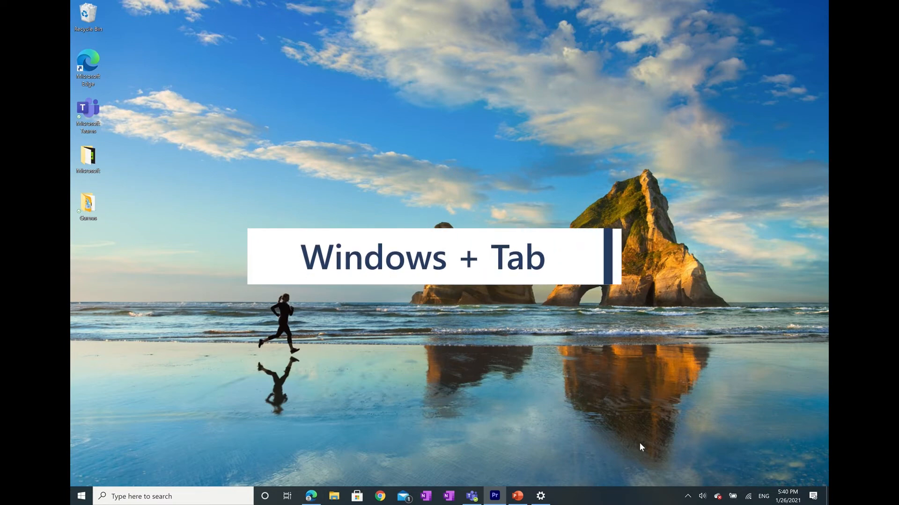
- Open Task View, then jump to the neighbouring virtual desktop with Win+Ctrl+Right
{"action": "key", "text": "Win+Tab"}
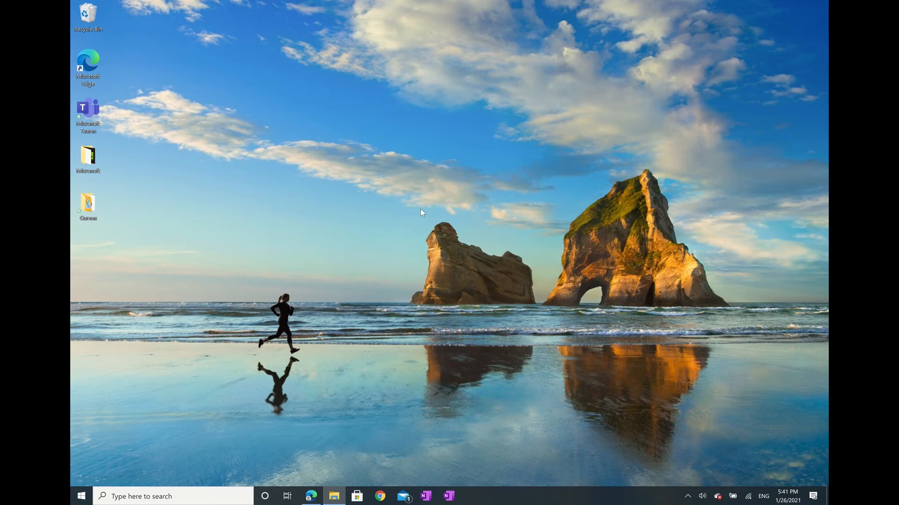
{"action": "mouse_move", "coordinate": [404, 261]}
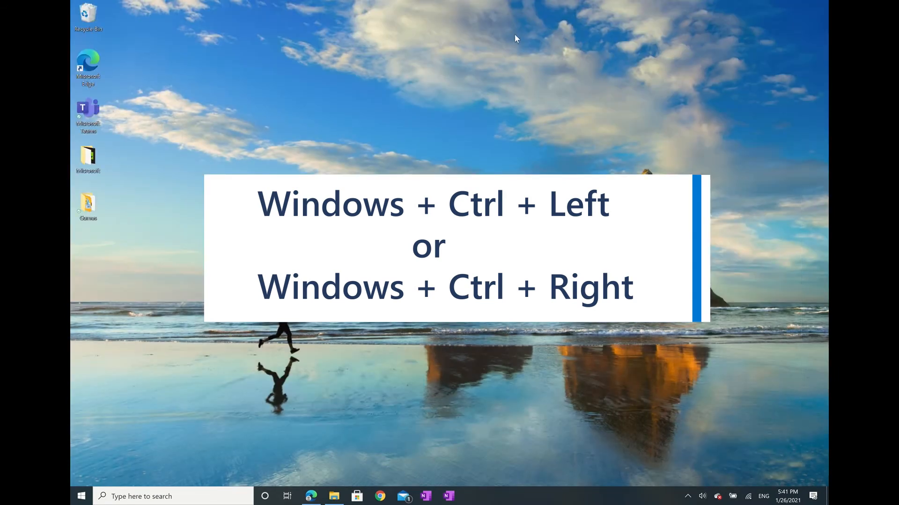
{"action": "key", "text": "Win+Ctrl+Right"}
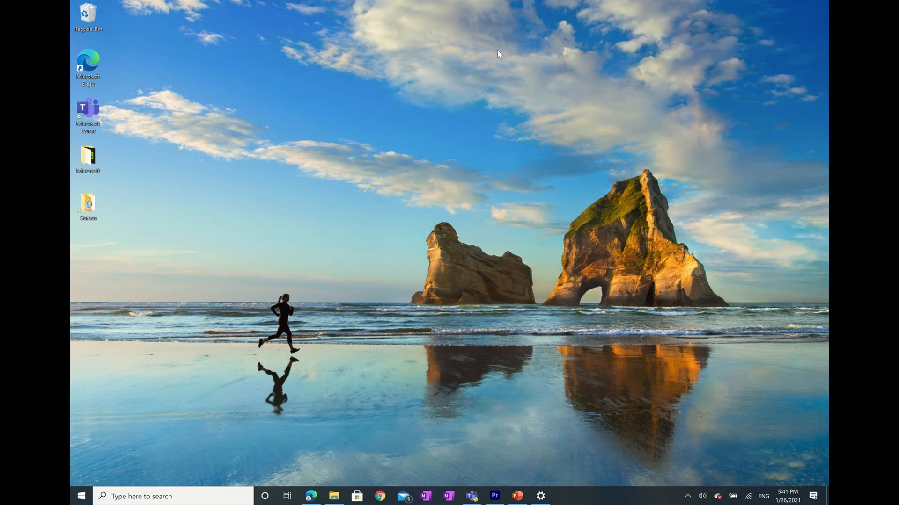
- Show the Work desktop's windows in Task View and bring up File Explorer's context menu
{"action": "left_click", "coordinate": [287, 496]}
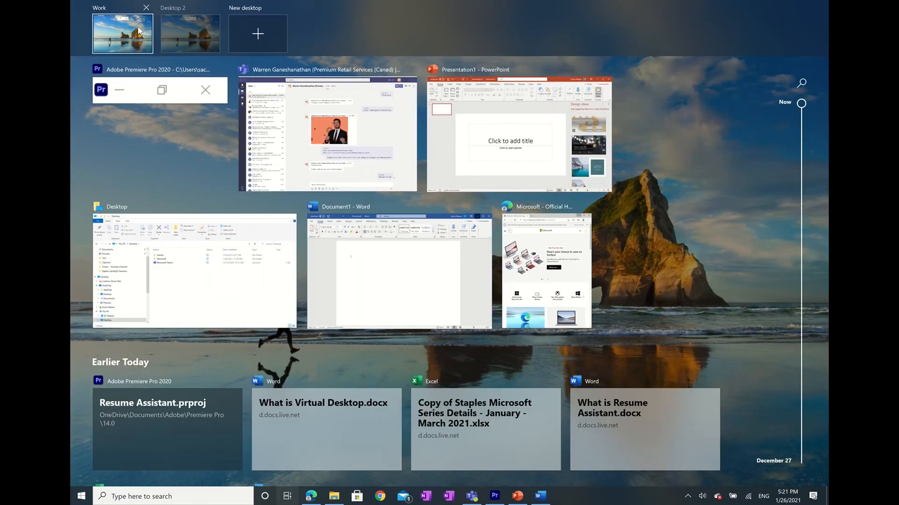
{"action": "left_click", "coordinate": [122, 34]}
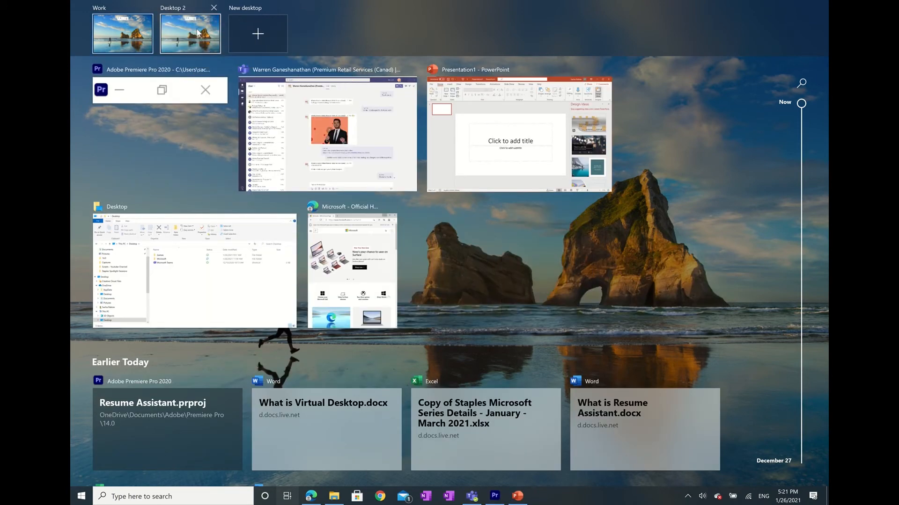
{"action": "mouse_move", "coordinate": [352, 270]}
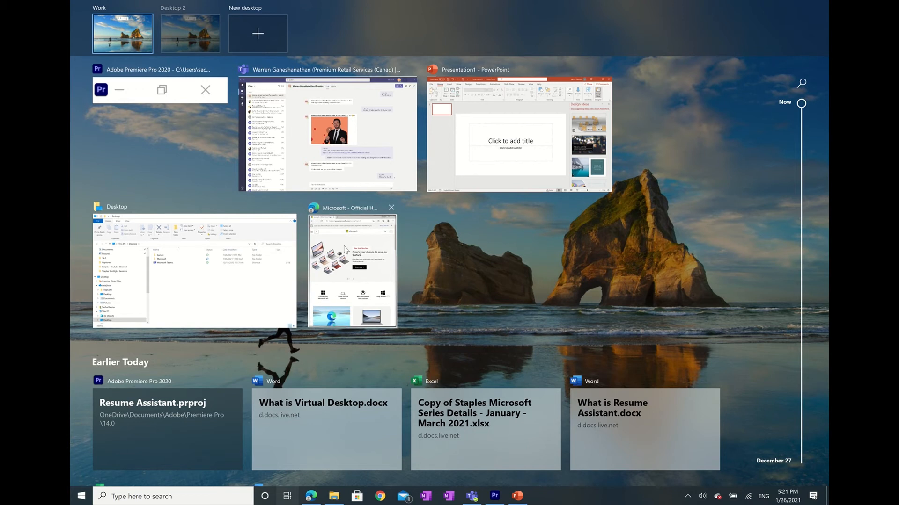
{"action": "right_click", "coordinate": [352, 270]}
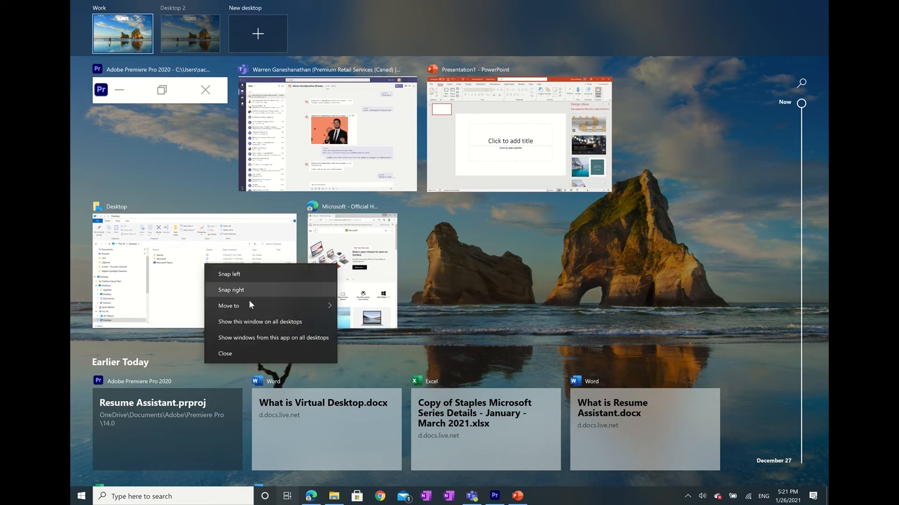
{"action": "mouse_move", "coordinate": [229, 306]}
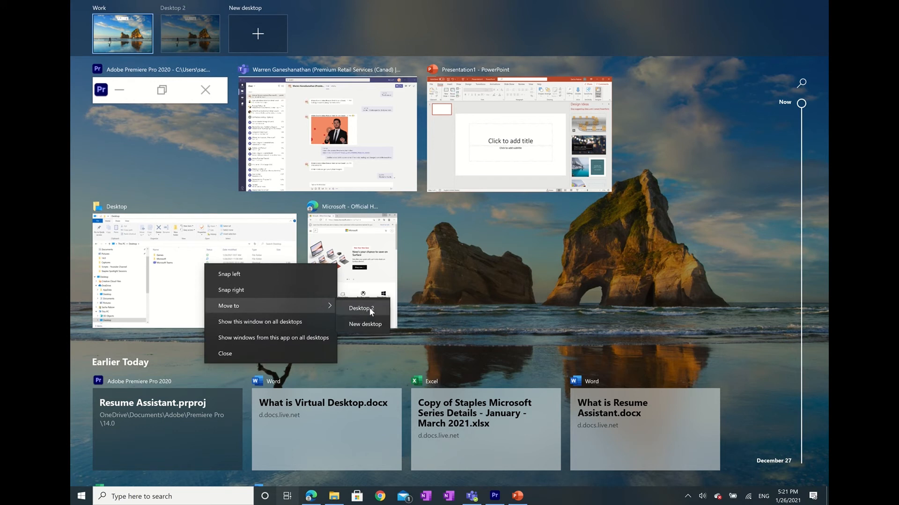
- Move File Explorer to Desktop 2, then launch the Settings app
{"action": "left_click", "coordinate": [361, 308]}
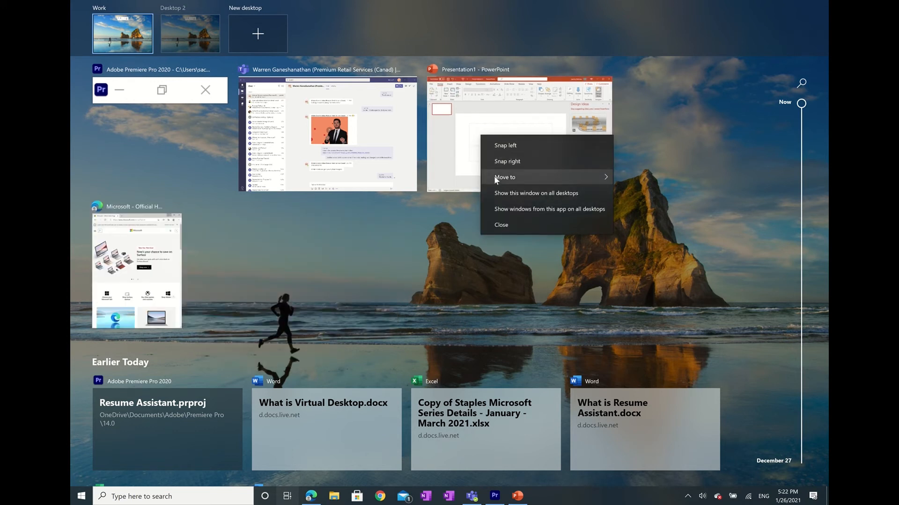
{"action": "mouse_move", "coordinate": [522, 194]}
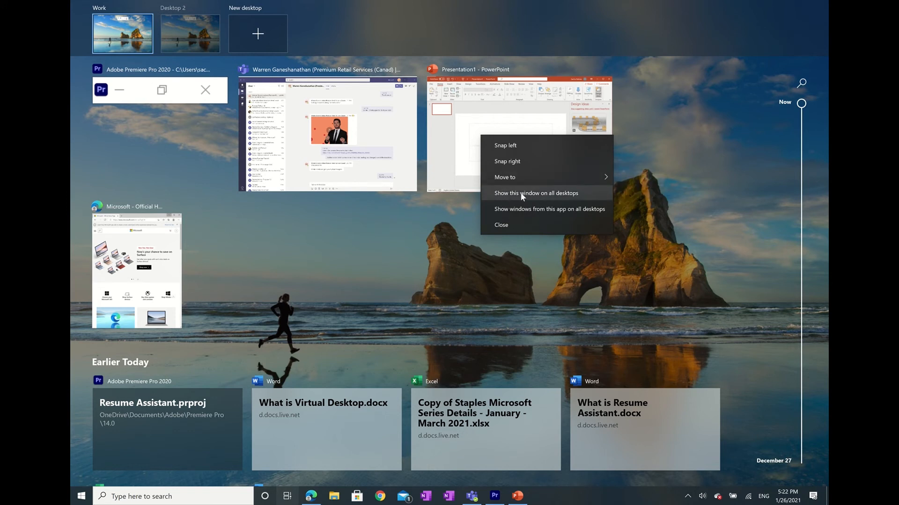
{"action": "mouse_move", "coordinate": [564, 196]}
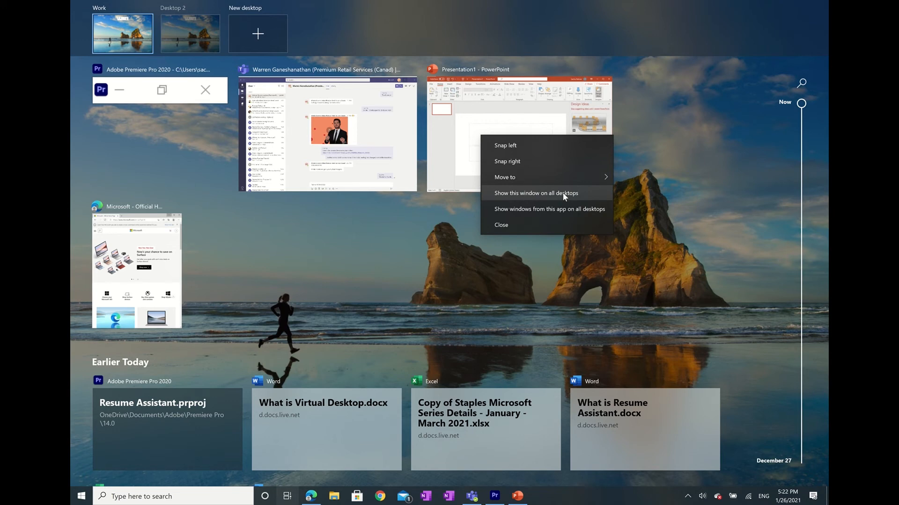
{"action": "mouse_move", "coordinate": [554, 145]}
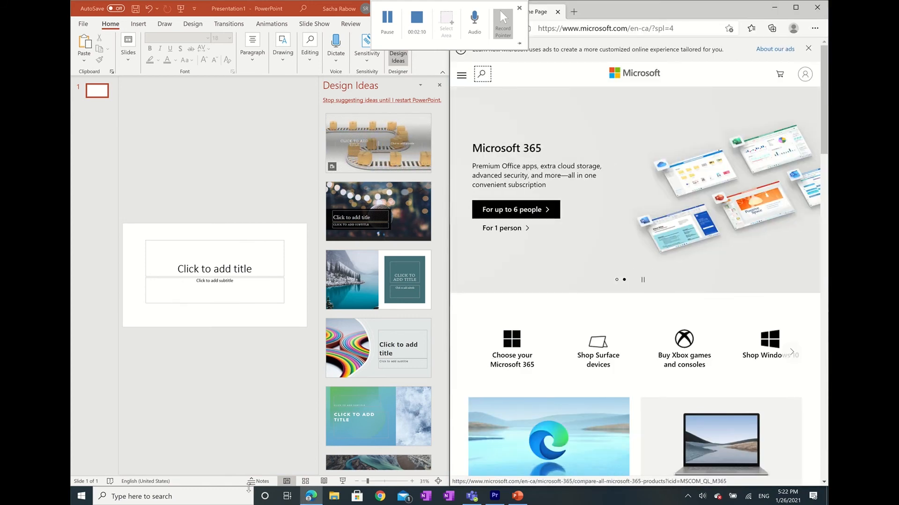
{"action": "left_click", "coordinate": [81, 496]}
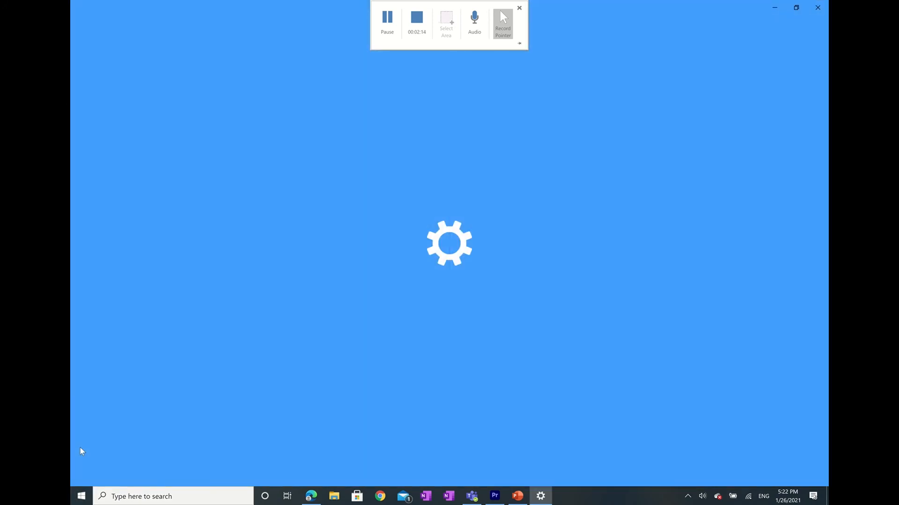
- Go to System > Multitasking to view the virtual desktops options
{"action": "left_click", "coordinate": [539, 496]}
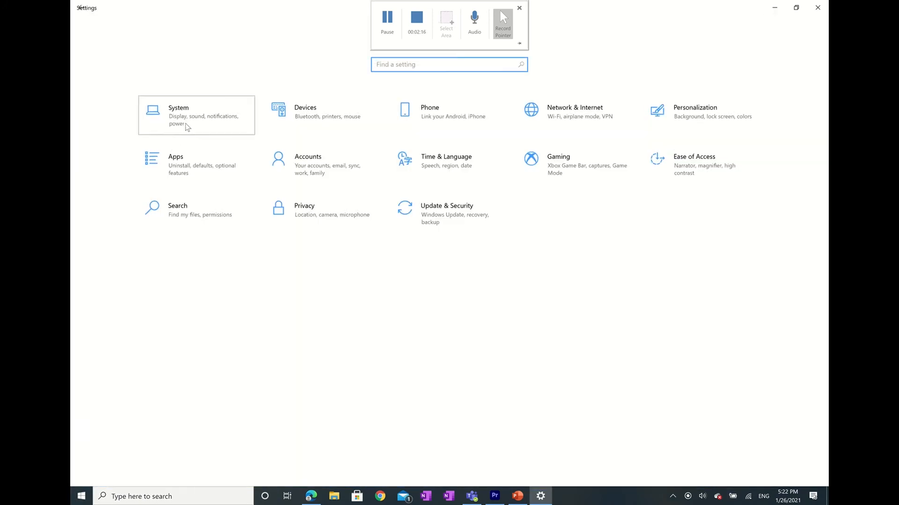
{"action": "left_click", "coordinate": [178, 114]}
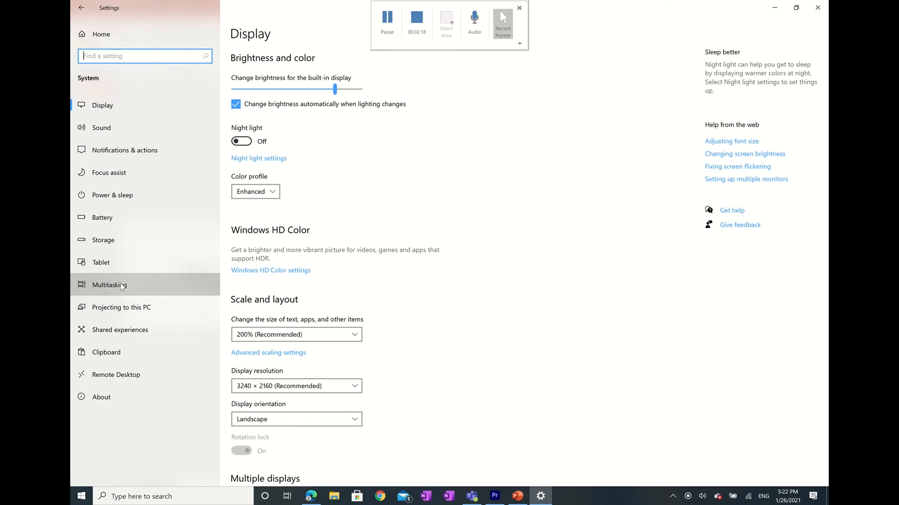
{"action": "left_click", "coordinate": [107, 285]}
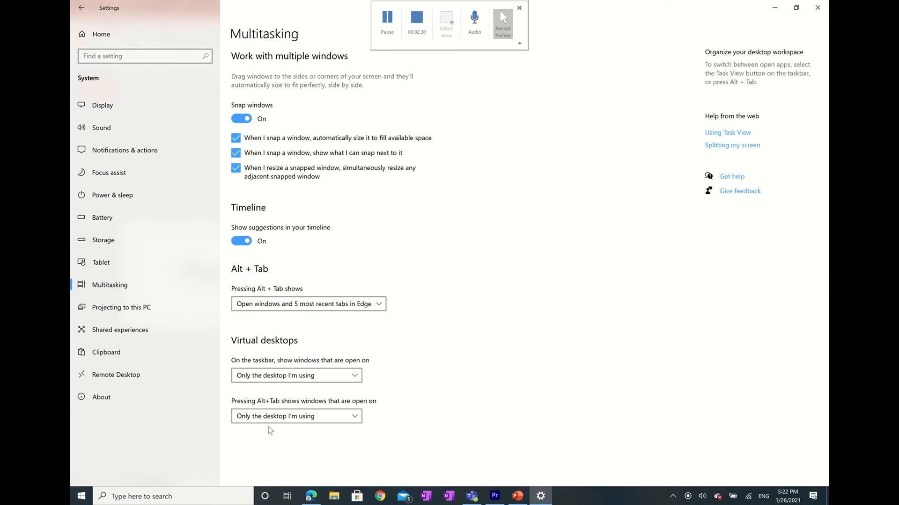
{"action": "mouse_move", "coordinate": [330, 428]}
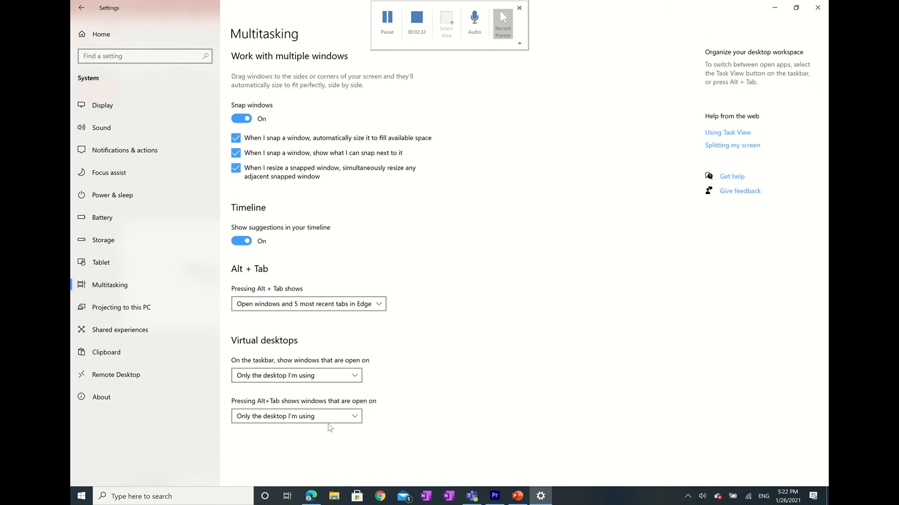